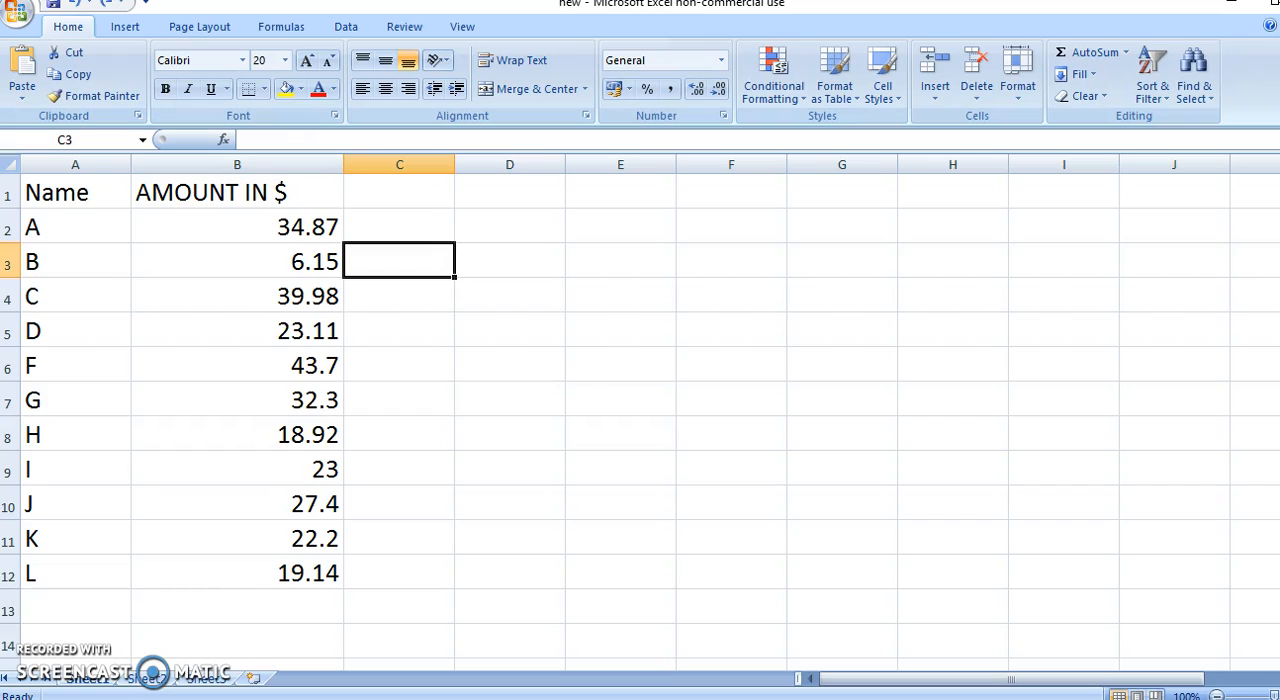
# Step: Select the eleven amounts B2:B12 under the AMOUNT IN $ heading (count 11, sum 290.77)
pyautogui.click(236, 192)
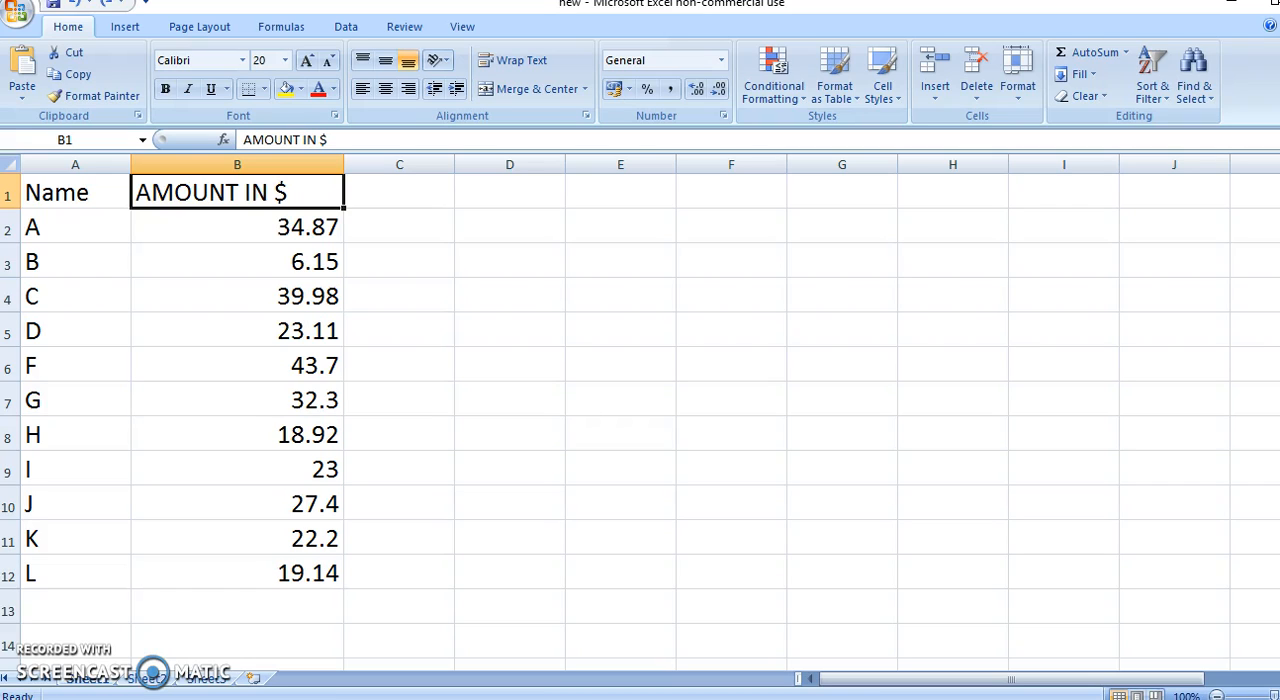
pyautogui.click(236, 228)
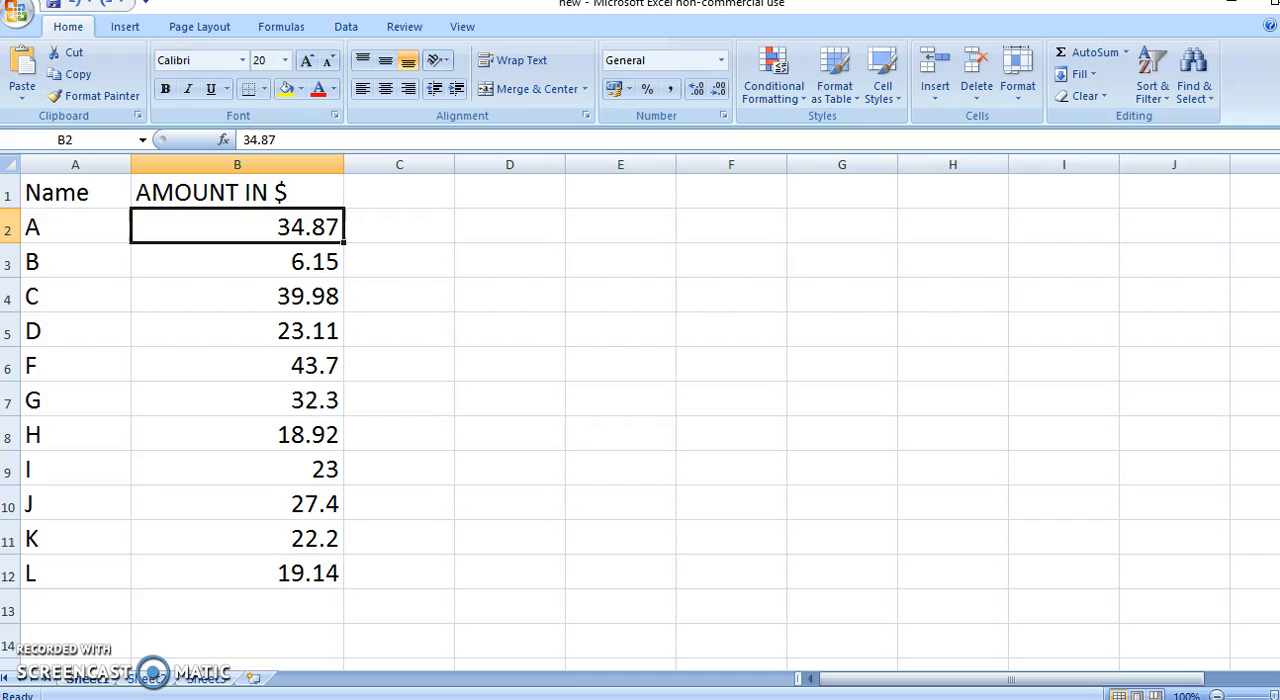
pyautogui.moveTo(236, 226); pyautogui.dragTo(236, 398)
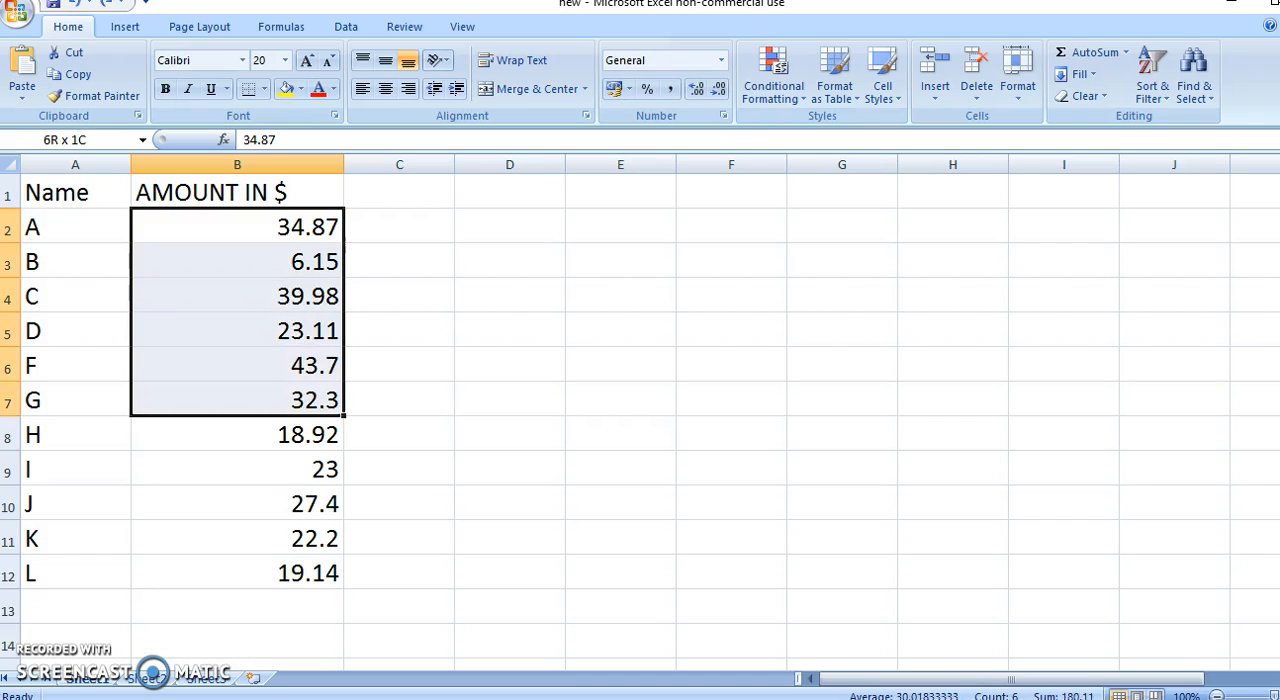
pyautogui.moveTo(236, 226); pyautogui.dragTo(236, 572)
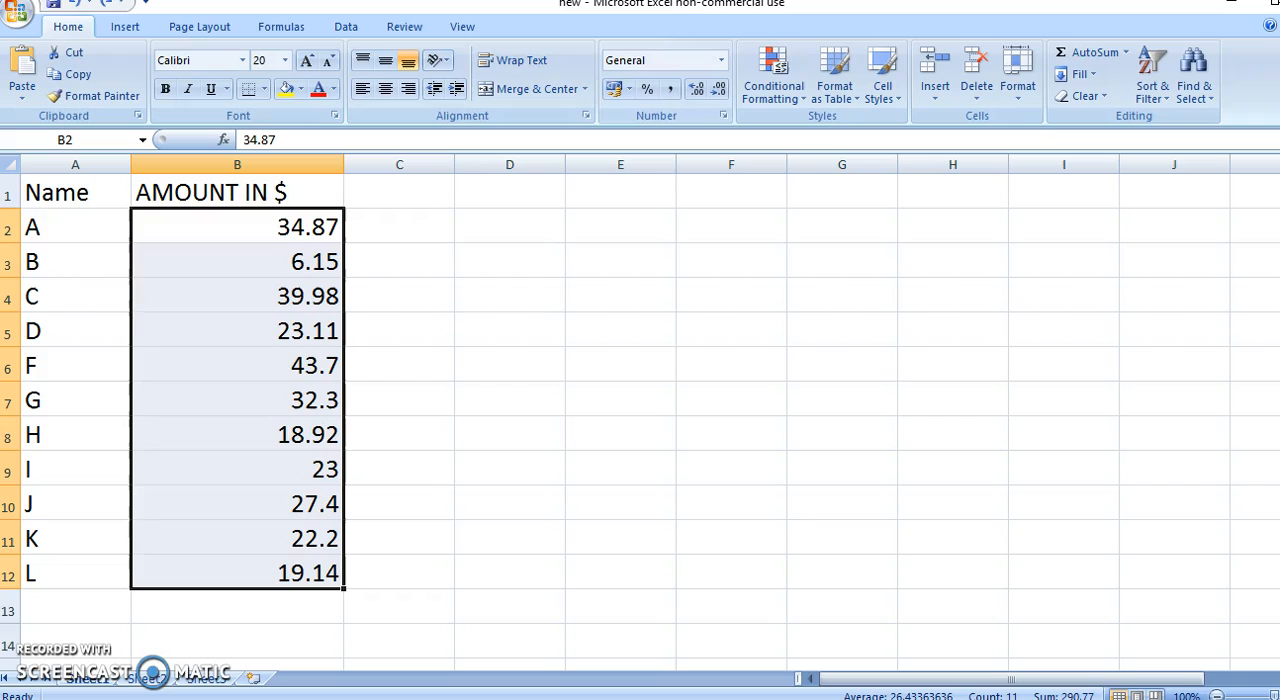
pyautogui.moveTo(616, 88)
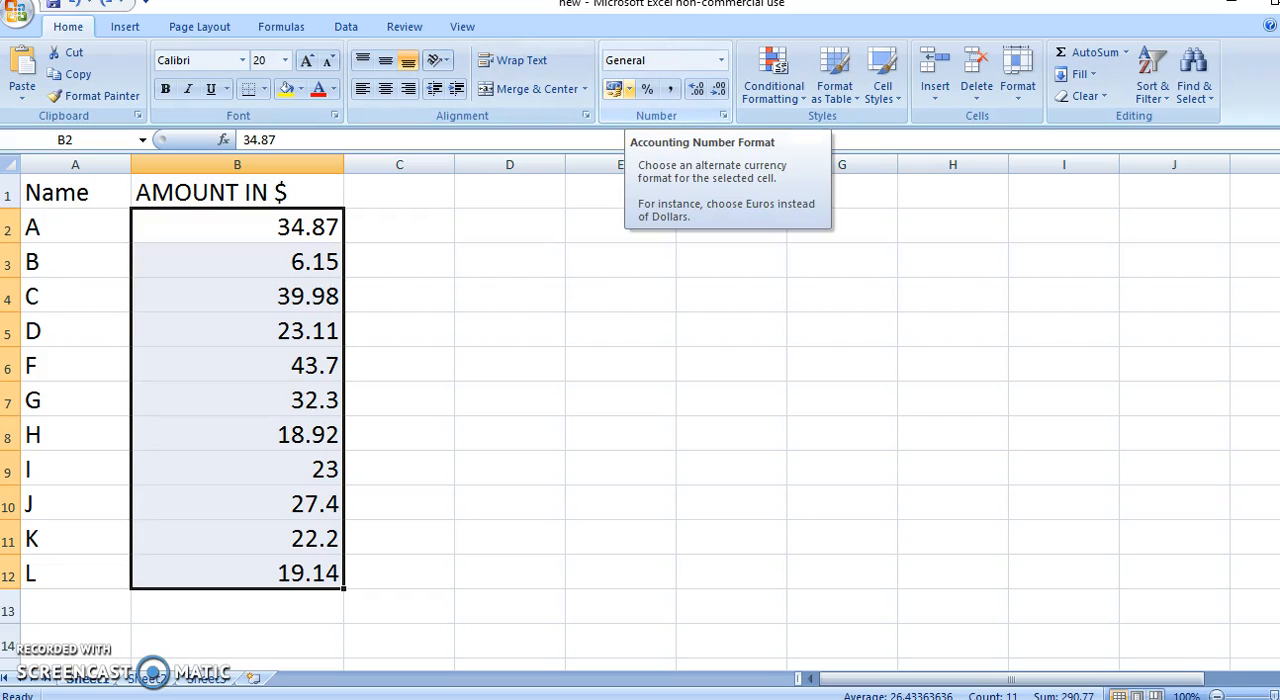
# Step: Apply the $ English (U.S.) accounting format so amounts show like $43.70 and $23.00
pyautogui.click(612, 88)
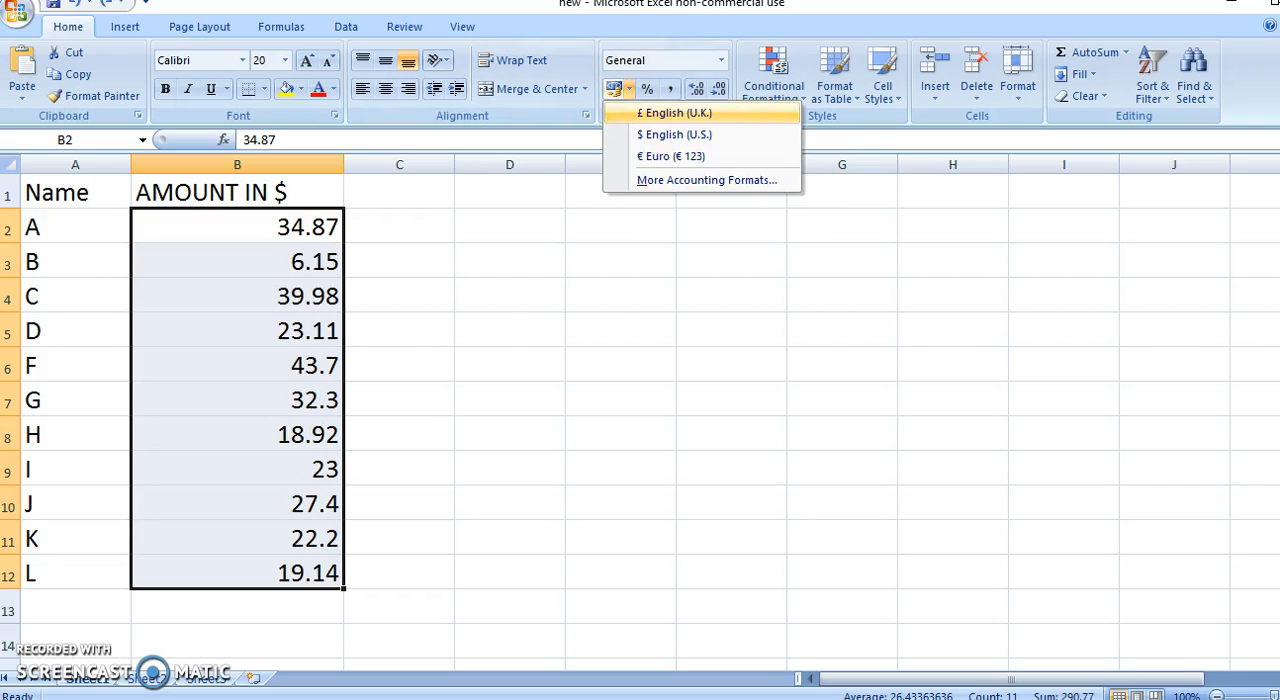
pyautogui.moveTo(672, 156)
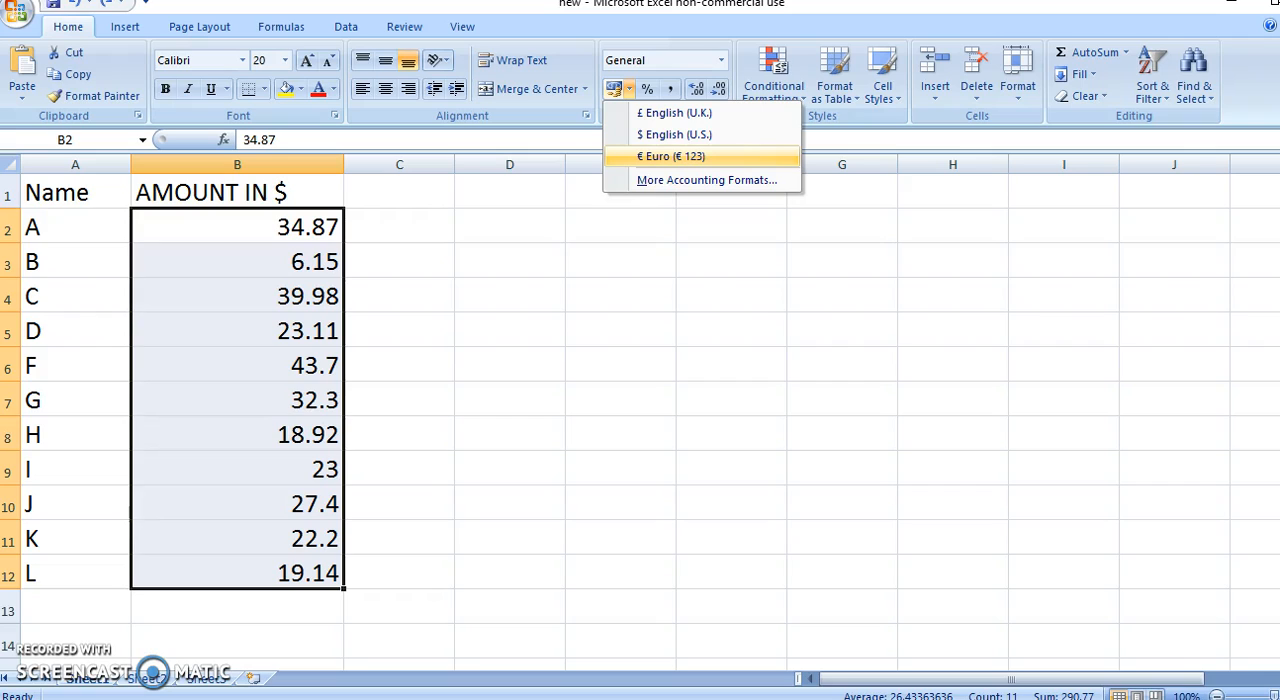
pyautogui.moveTo(674, 134)
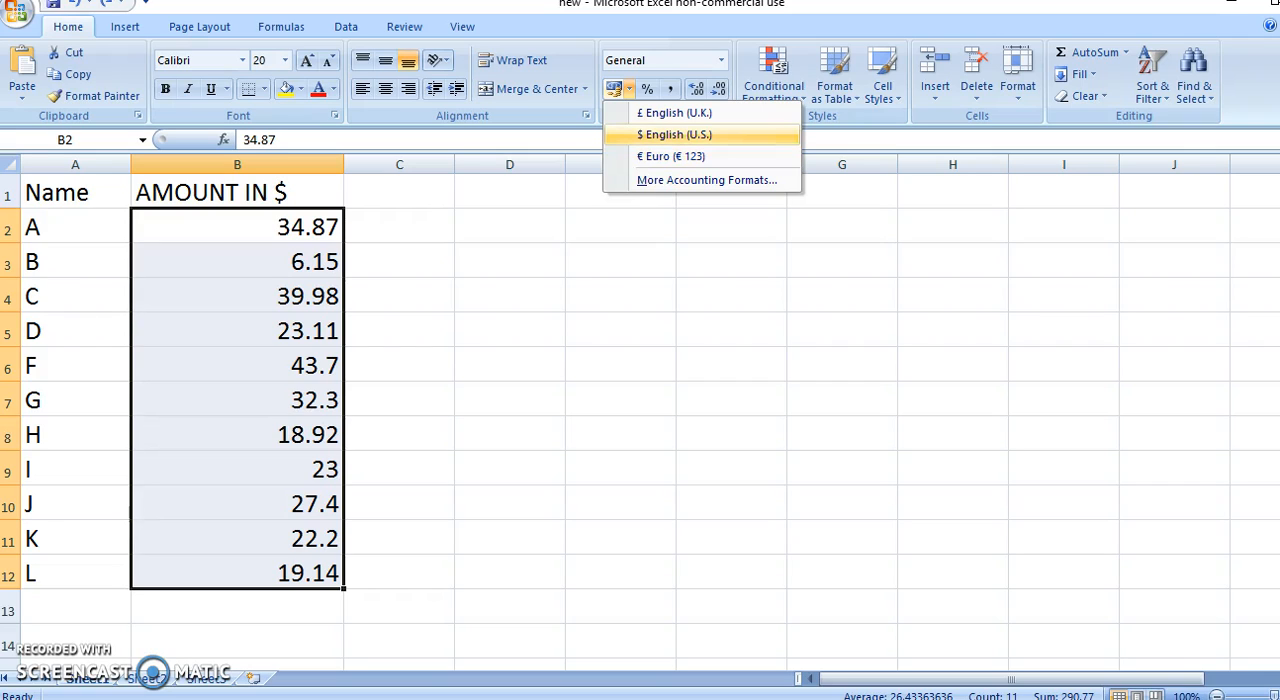
pyautogui.click(672, 134)
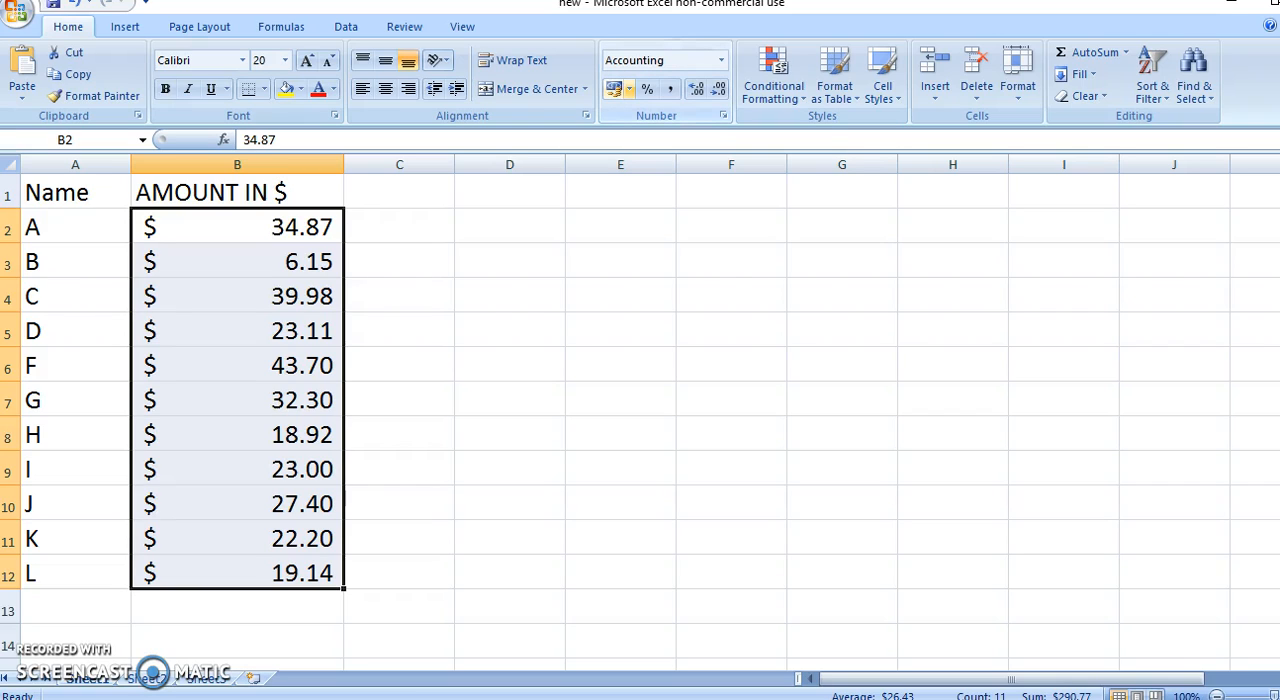
pyautogui.moveTo(614, 88)
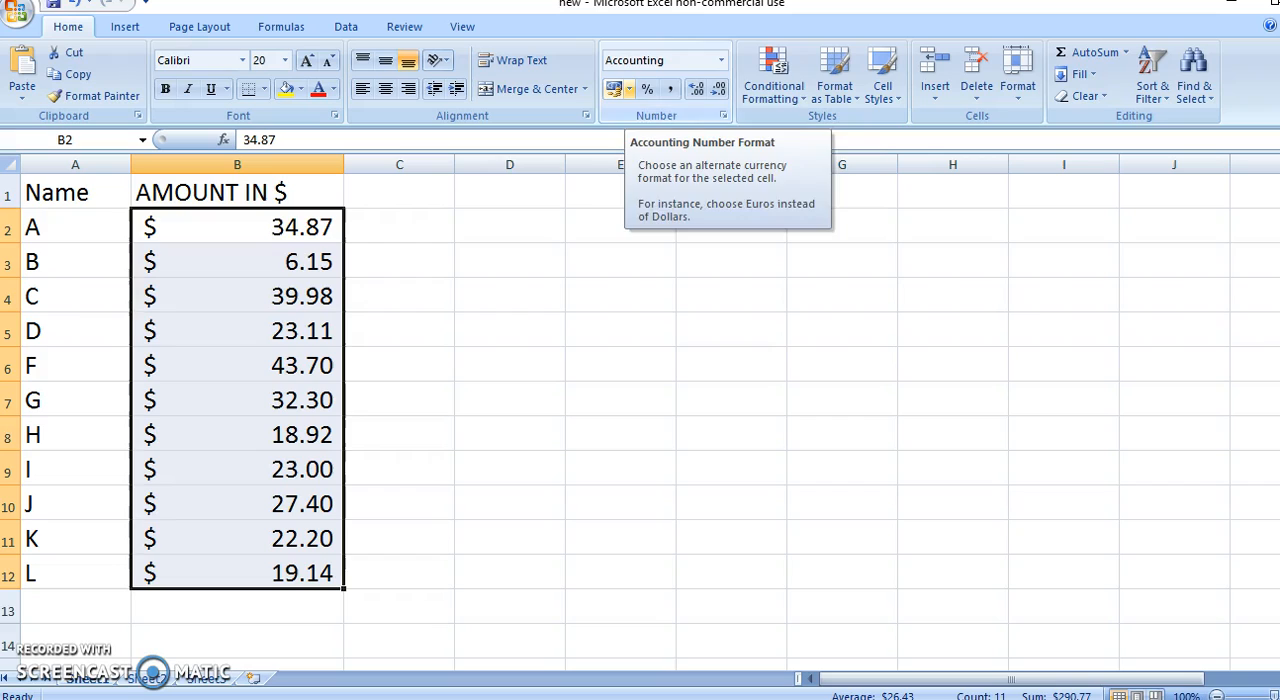
pyautogui.click(628, 88)
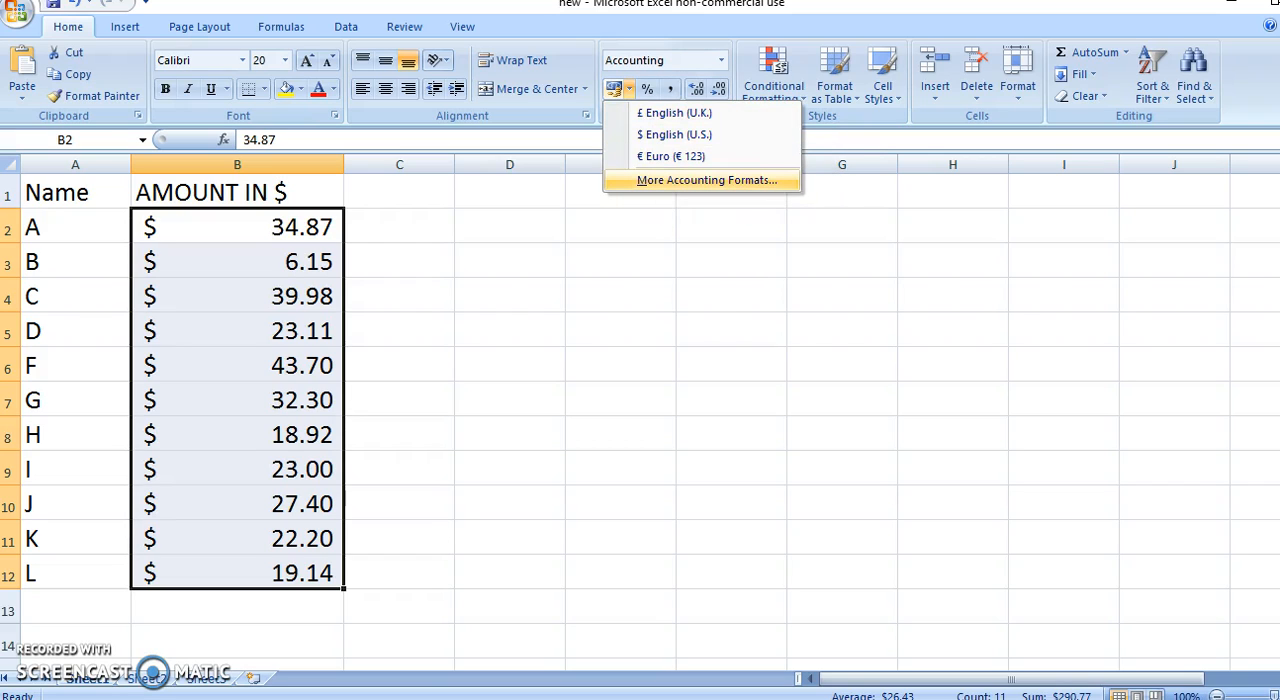
# Step: Via More Accounting Formats, set Currency category with the $ English (U.S.) symbol, giving $34.87, $6.15
pyautogui.click(706, 180)
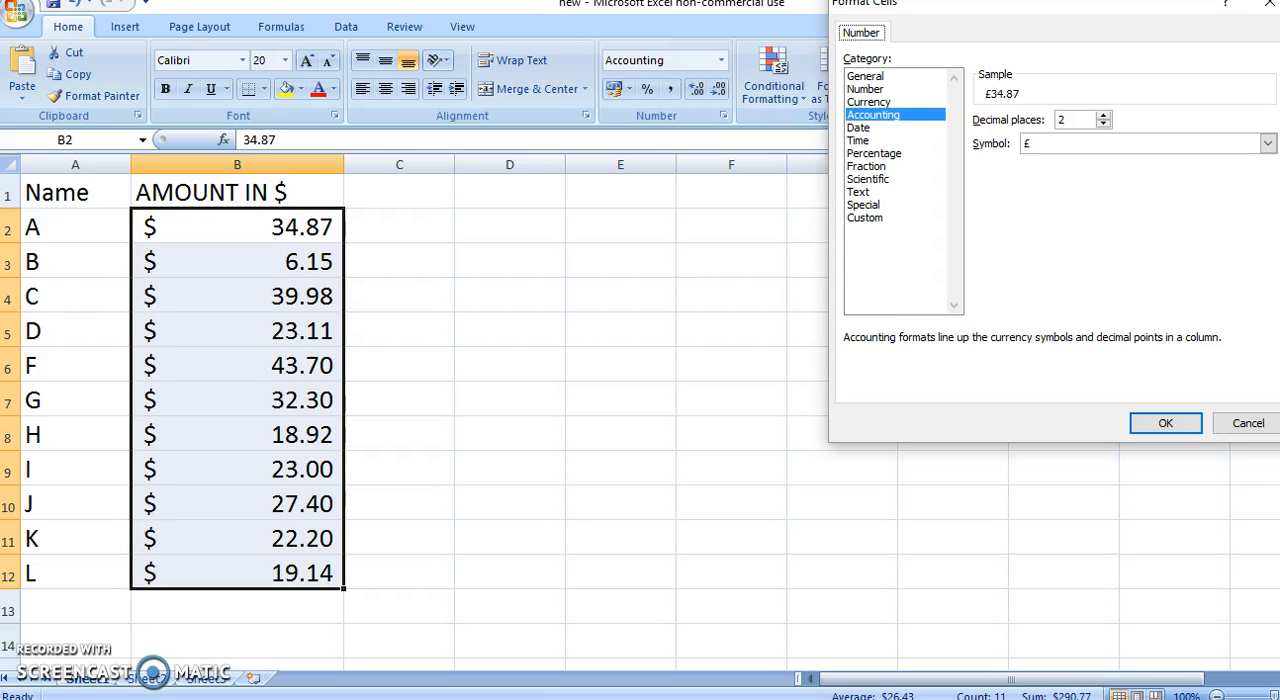
pyautogui.click(868, 100)
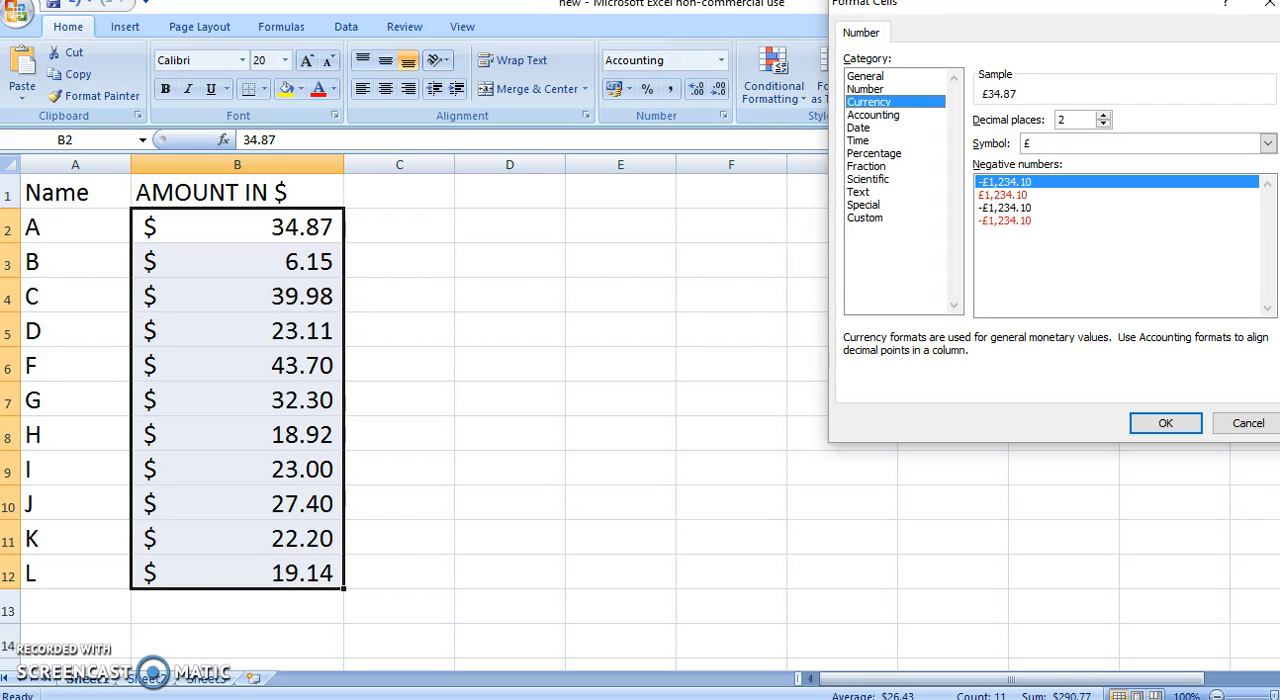
pyautogui.click(1268, 142)
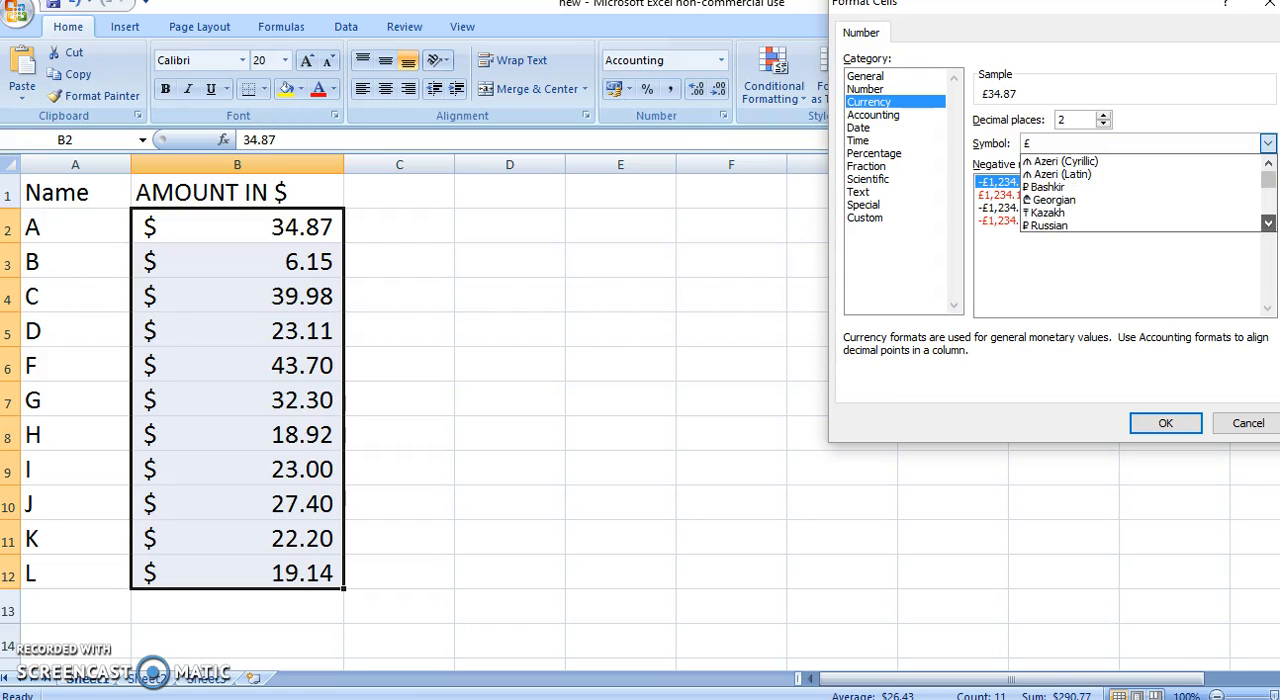
pyautogui.scroll(-3)
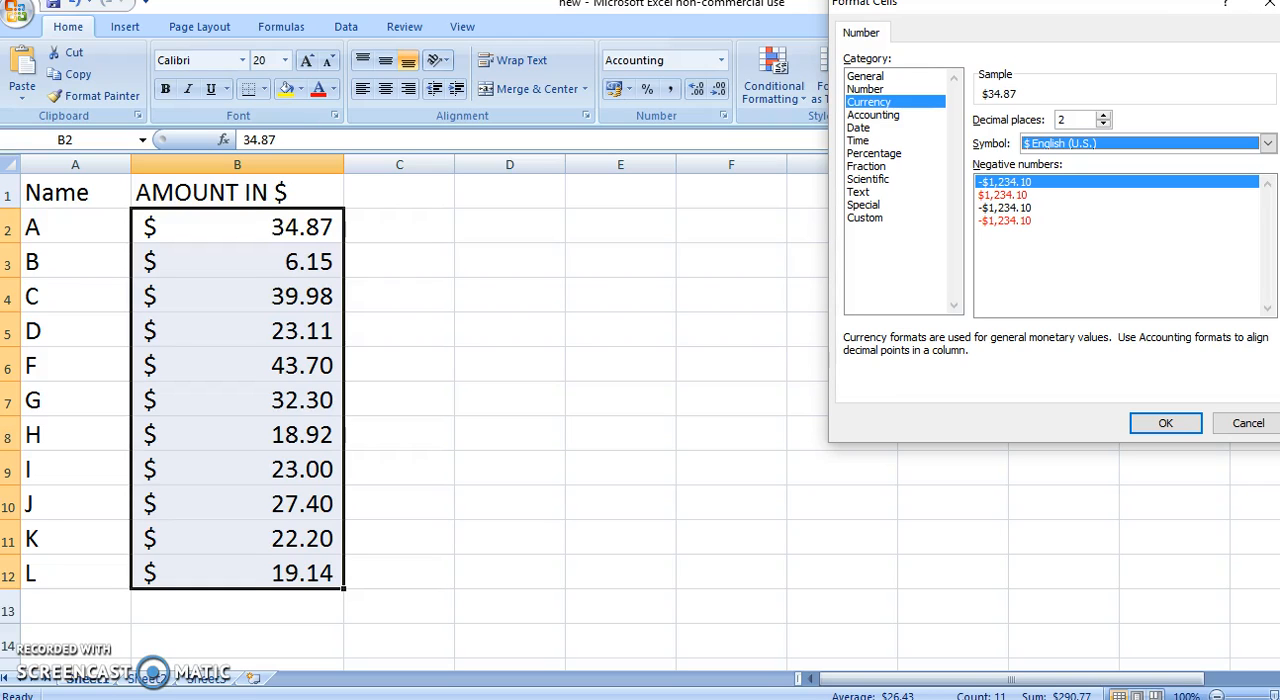
pyautogui.click(1164, 422)
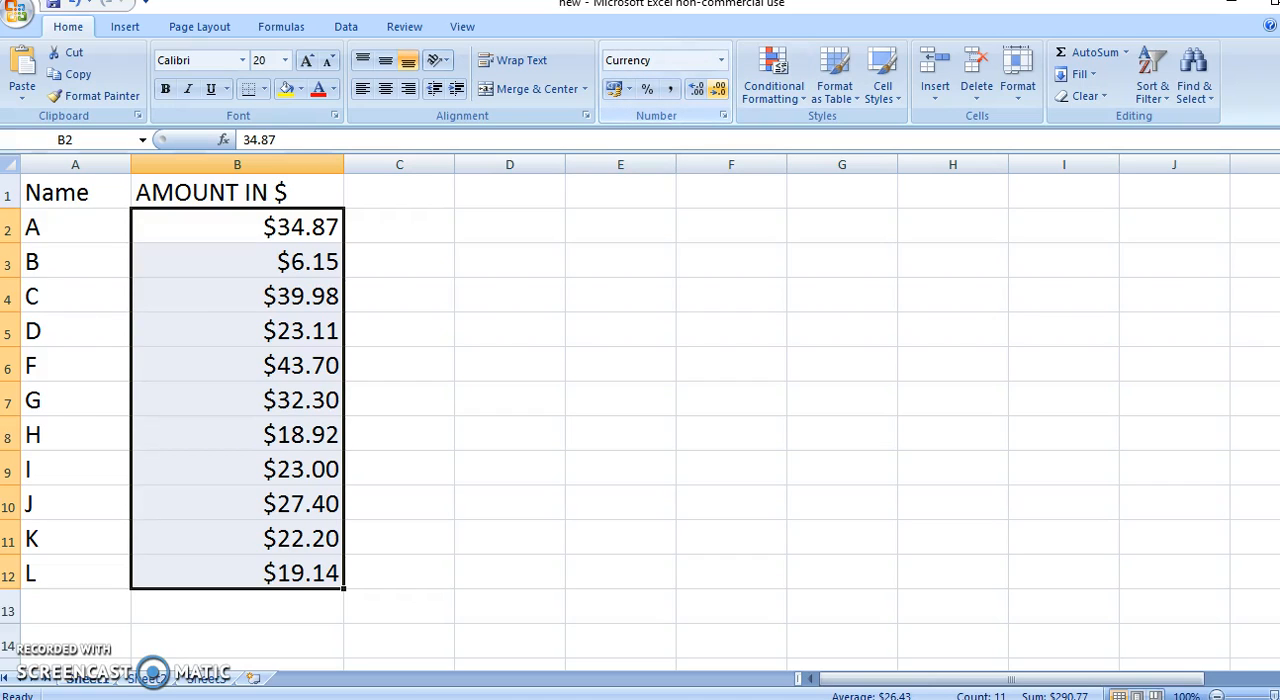
pyautogui.moveTo(720, 88)
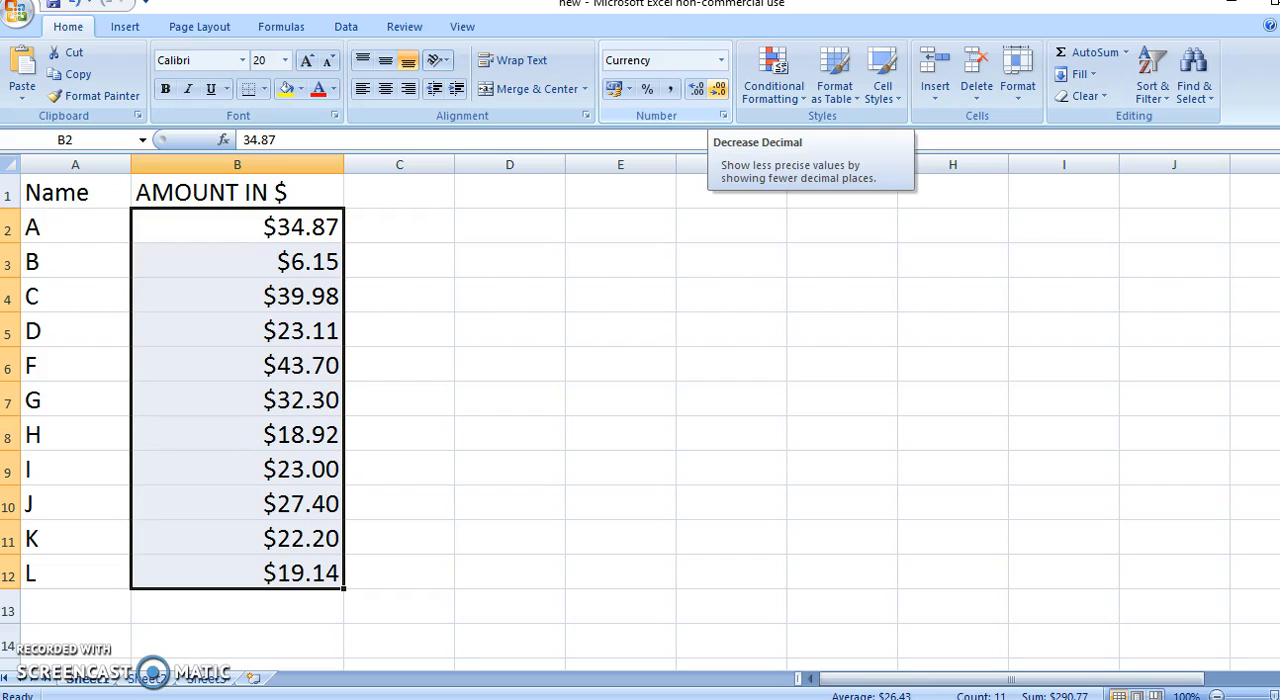
# Step: Decrease decimals twice so the amounts show as whole dollars like $35 and $6
pyautogui.click(718, 88)
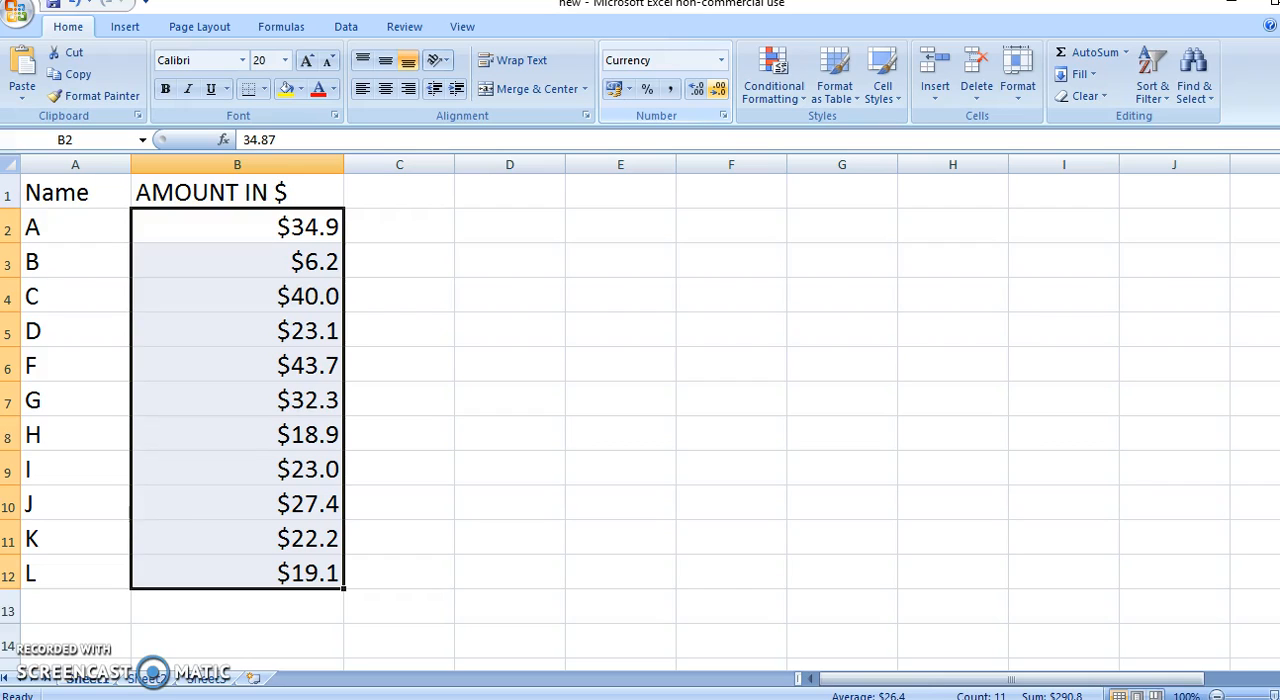
pyautogui.click(716, 88)
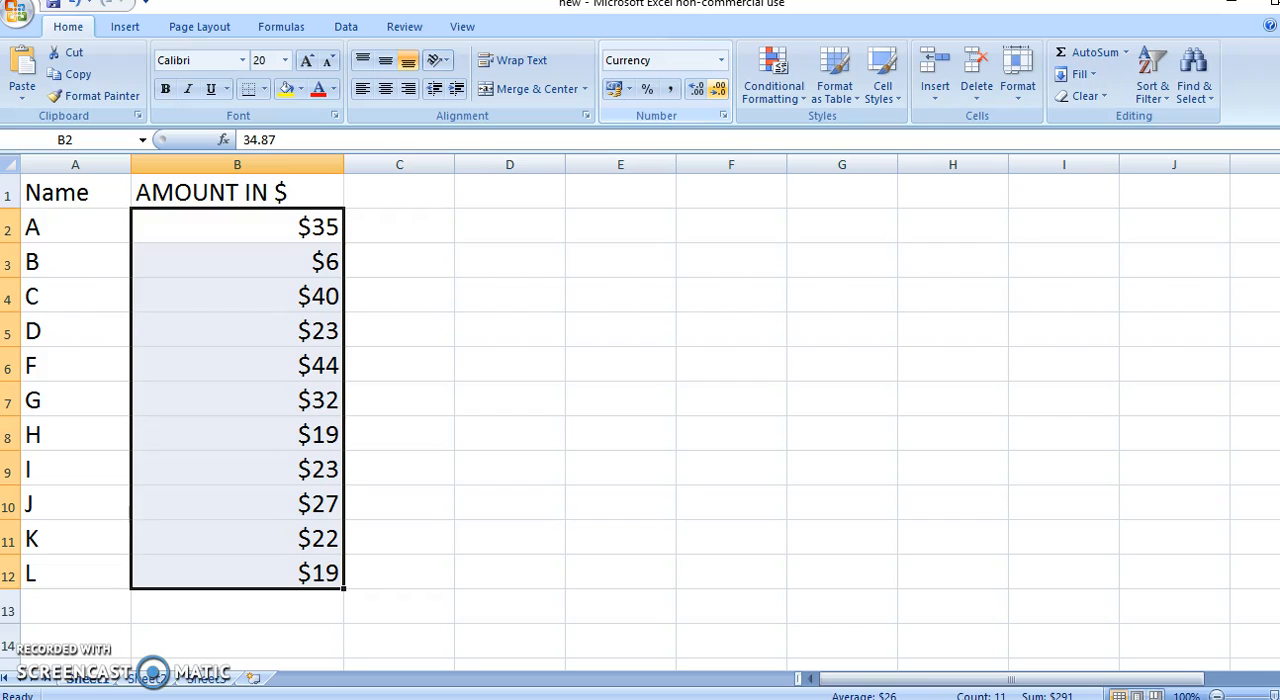
pyautogui.moveTo(696, 88)
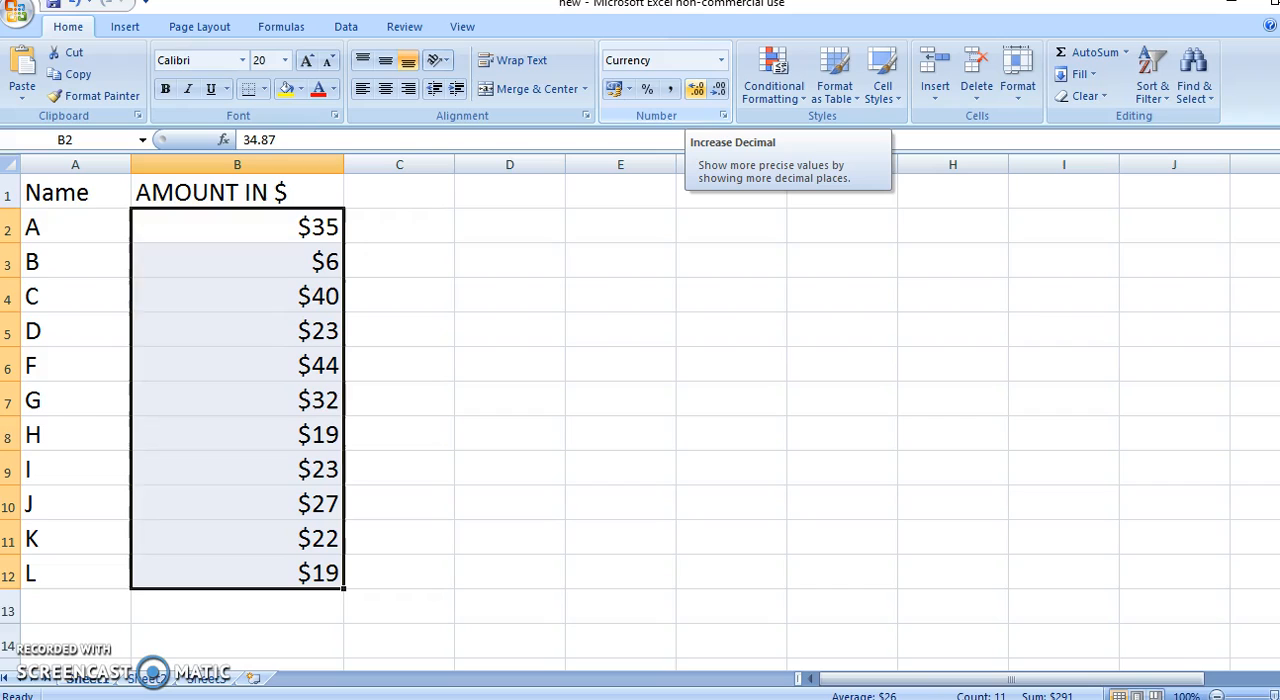
# Step: Increase decimals until the amounts show five places, like $34.87000 and $6.15000
pyautogui.click(696, 88)
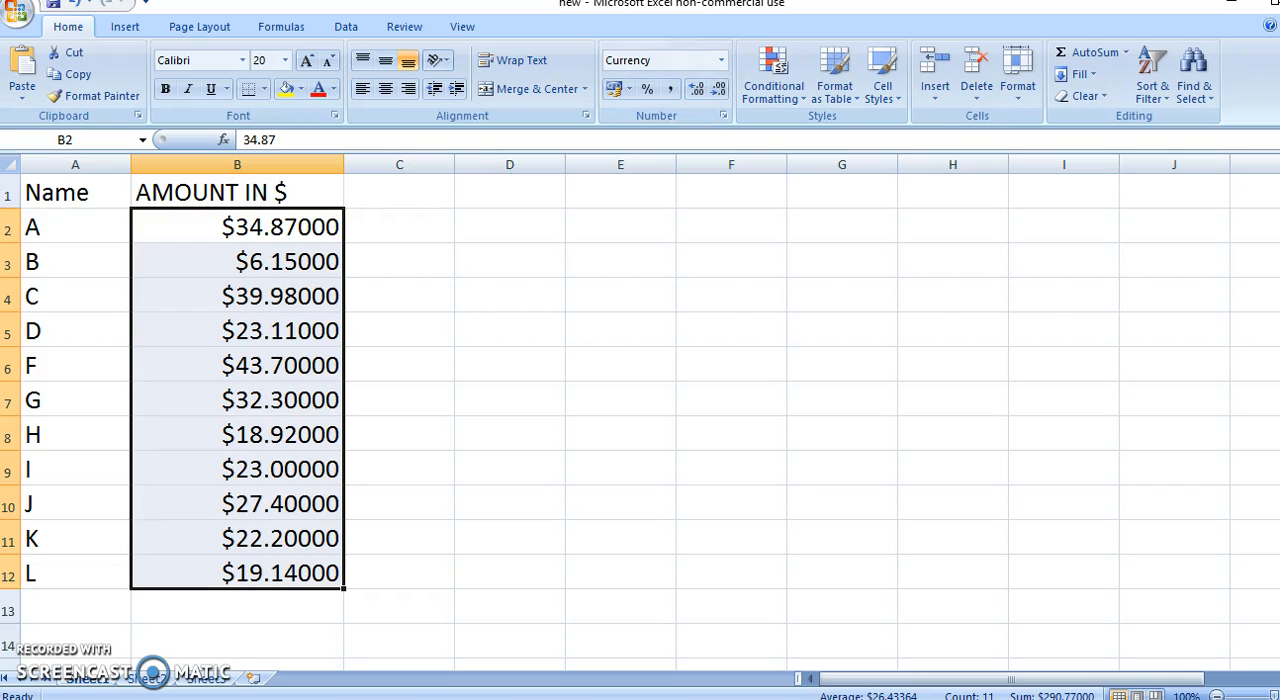
pyautogui.click(620, 88)
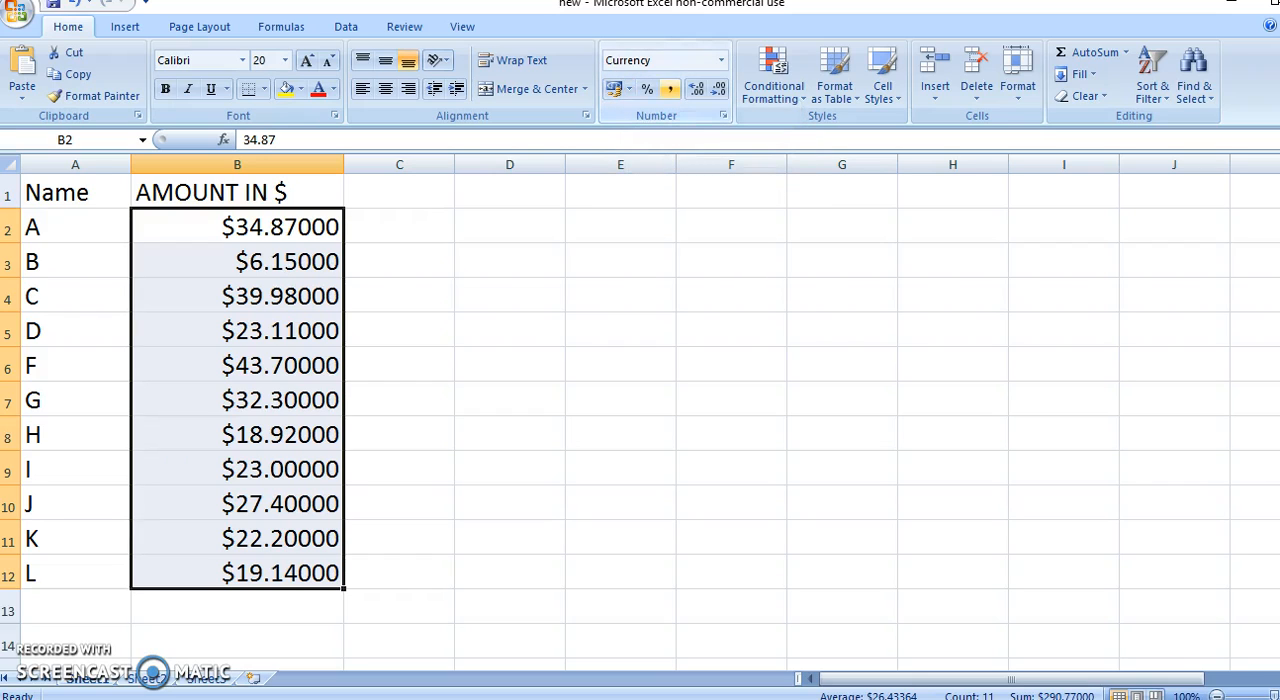
pyautogui.moveTo(720, 88)
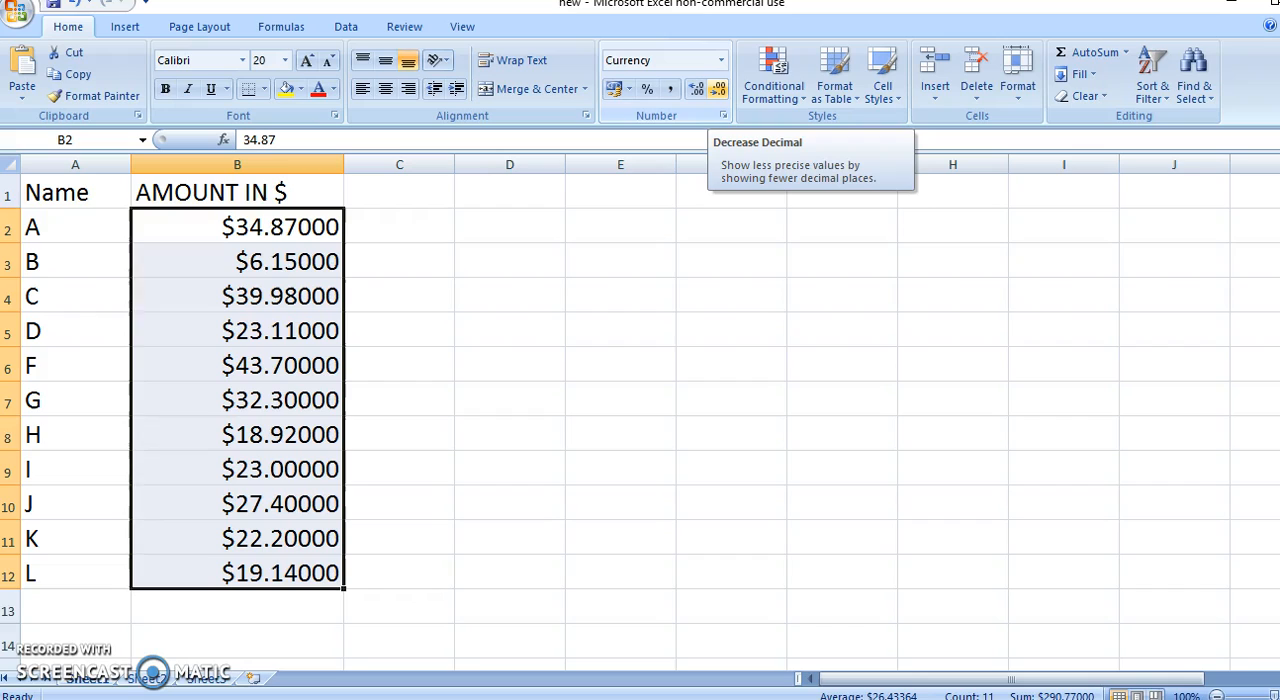